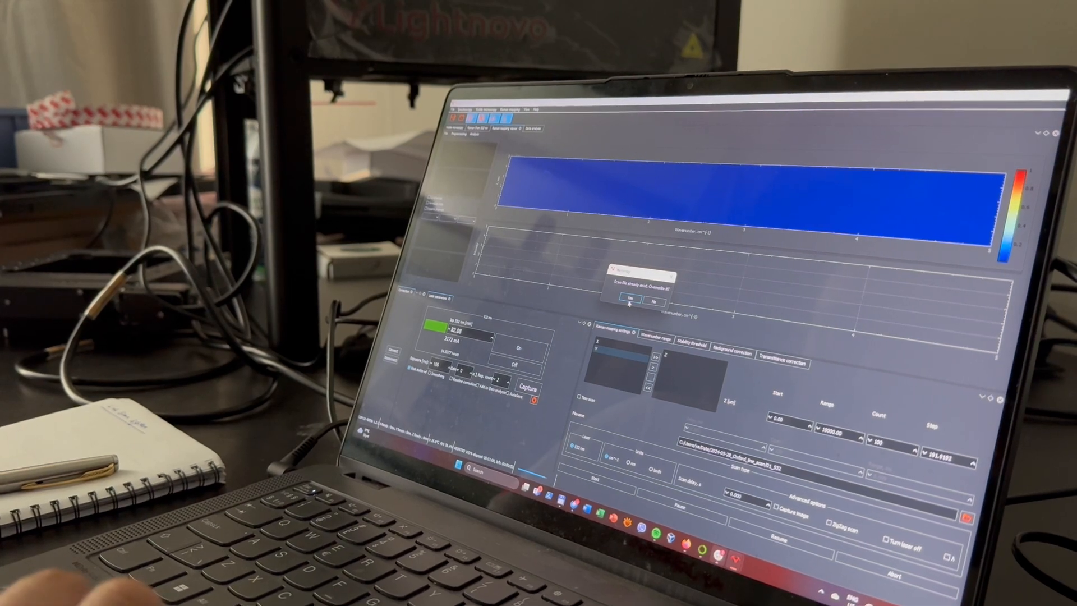
Confirm 'Yes' to overwrite the existing data file and start the mapping scan.
click(627, 299)
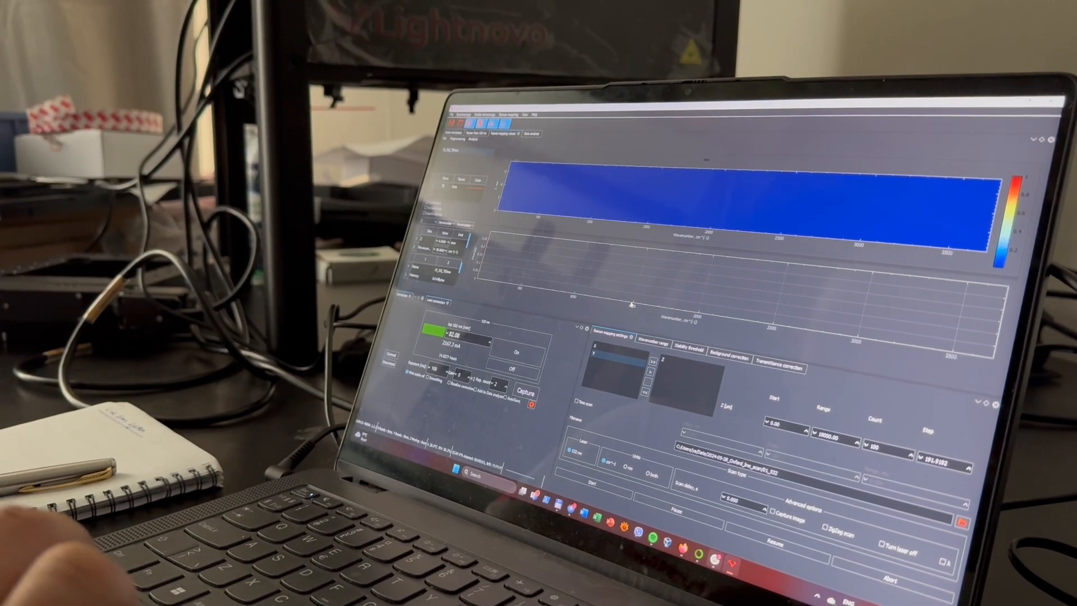